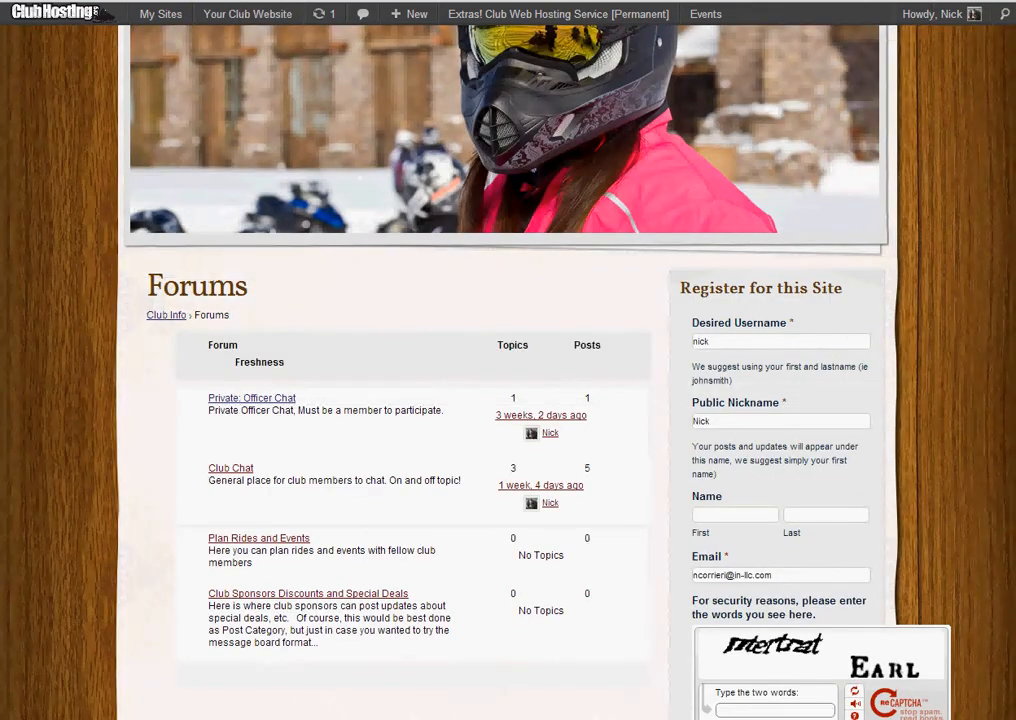
mouse_move(148, 95)
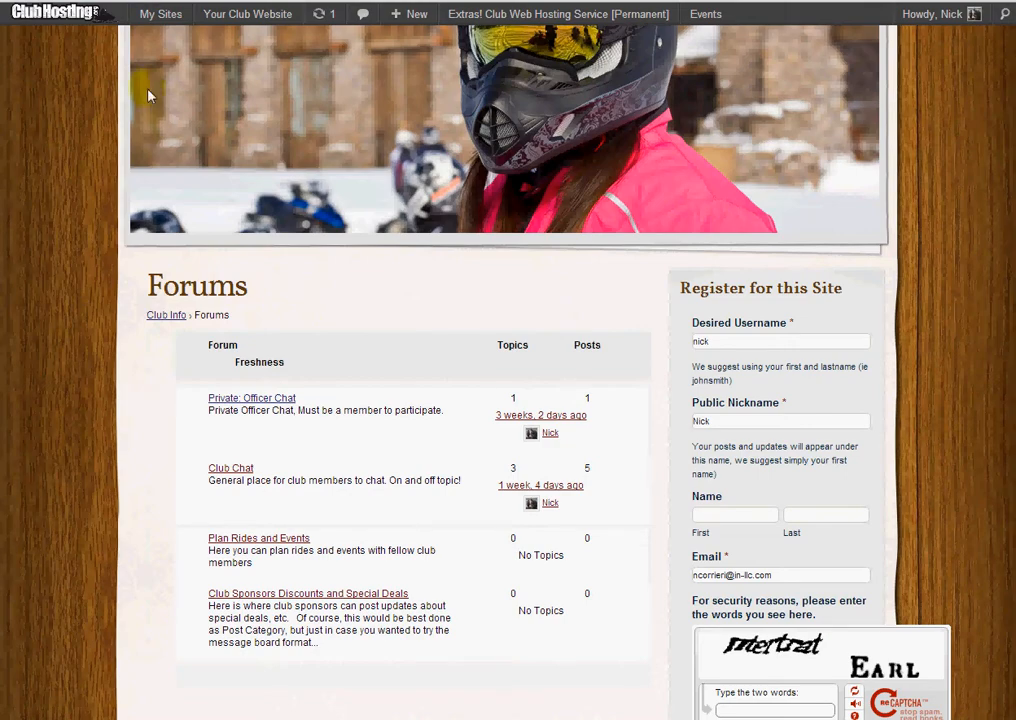
mouse_move(255, 405)
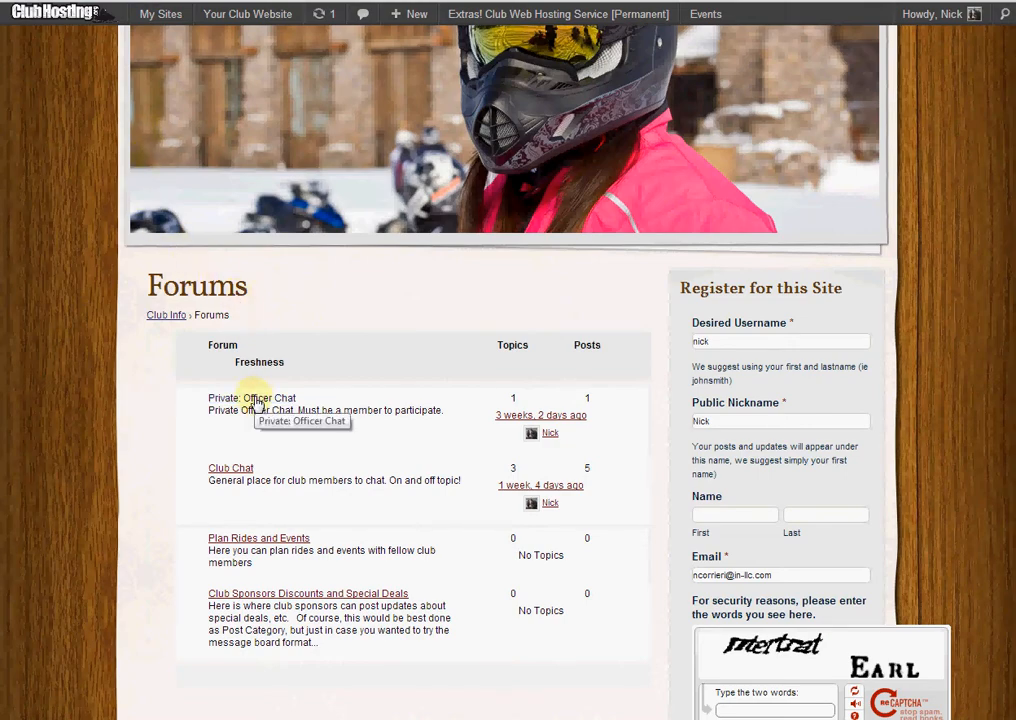
- Open the 'Private: Officer Chat' forum to list its Forum Rules and Current Balance topics
click(251, 398)
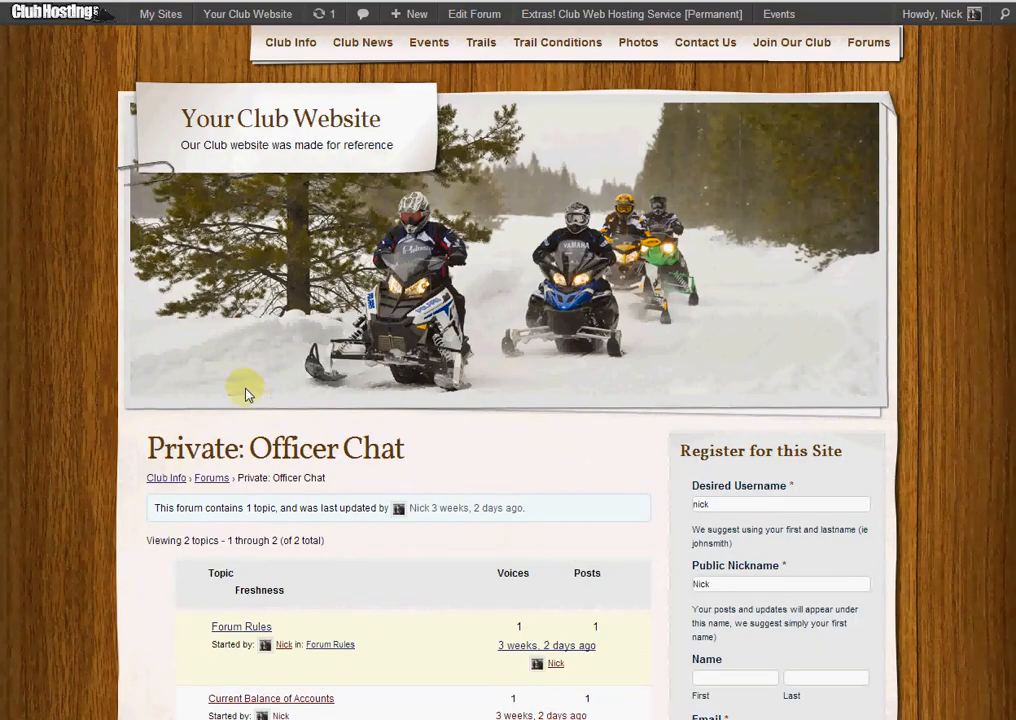
mouse_move(235, 388)
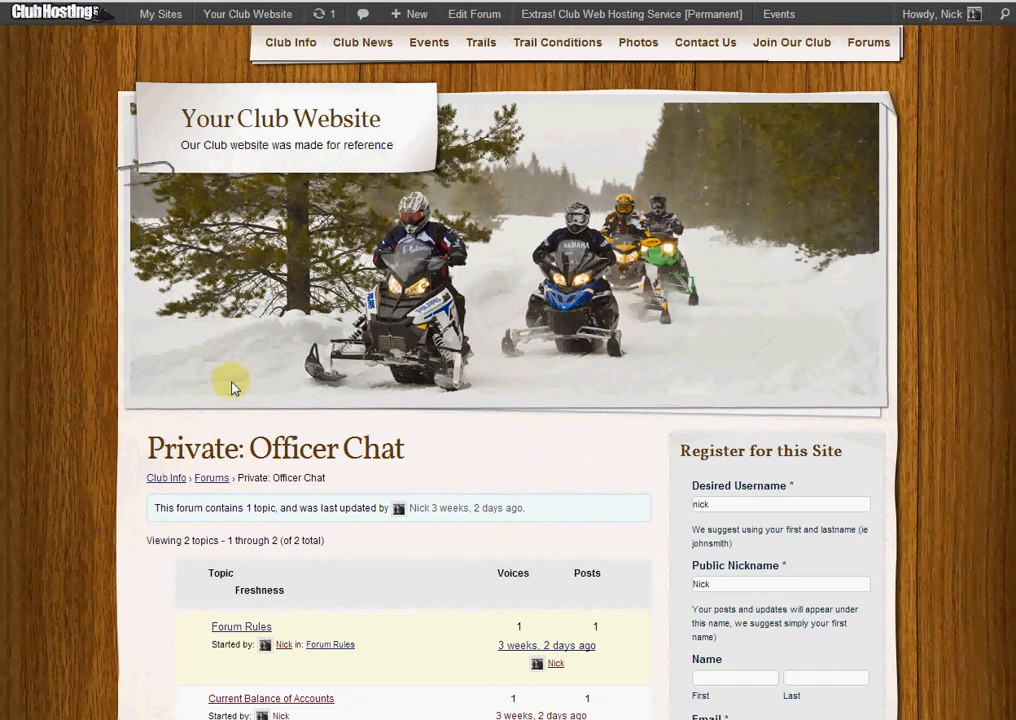
mouse_move(219, 377)
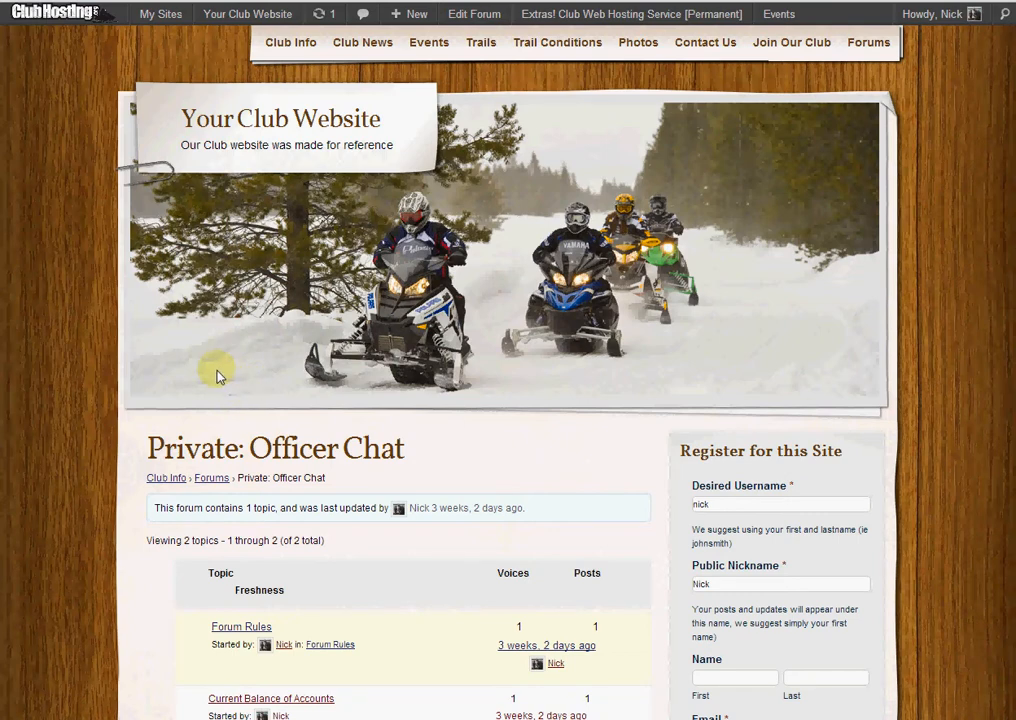
mouse_move(255, 385)
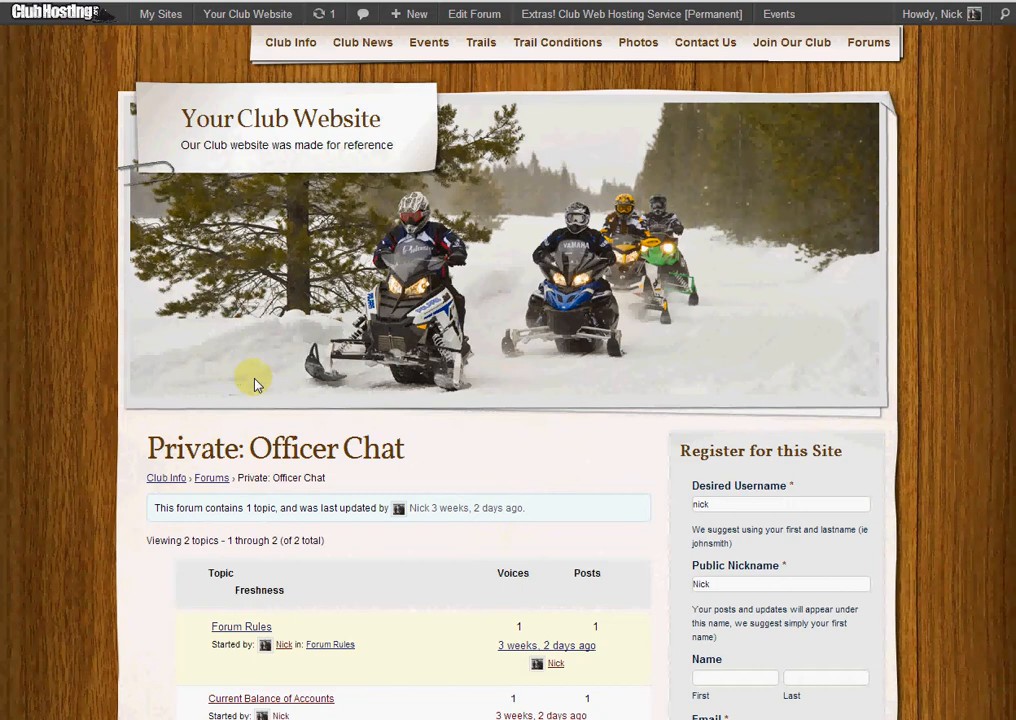
mouse_move(235, 390)
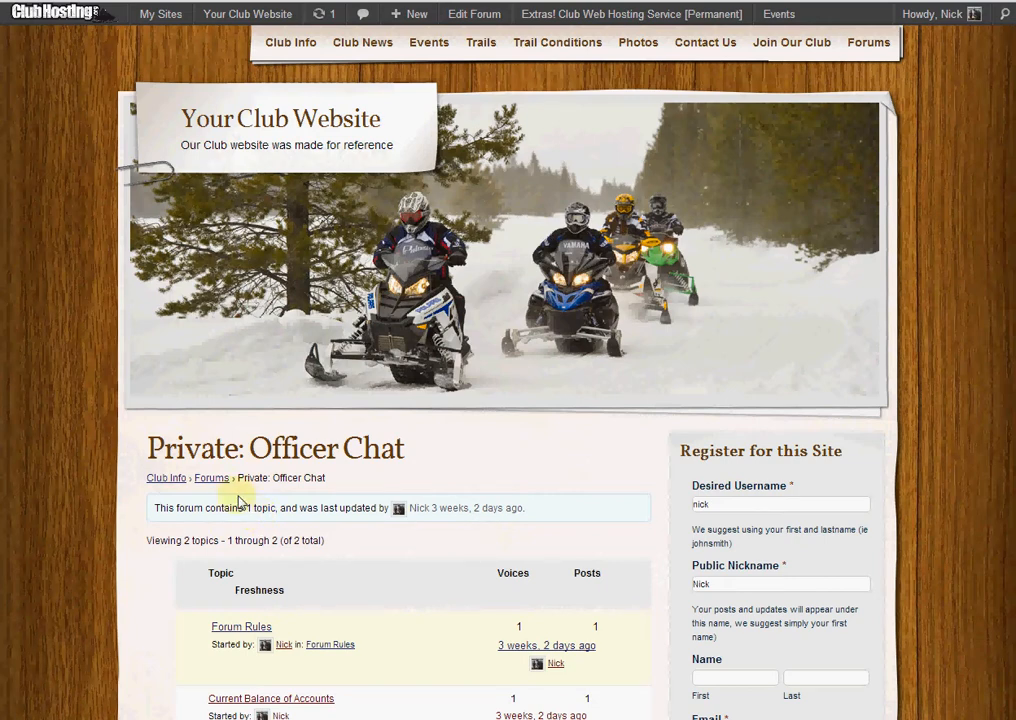
mouse_move(232, 505)
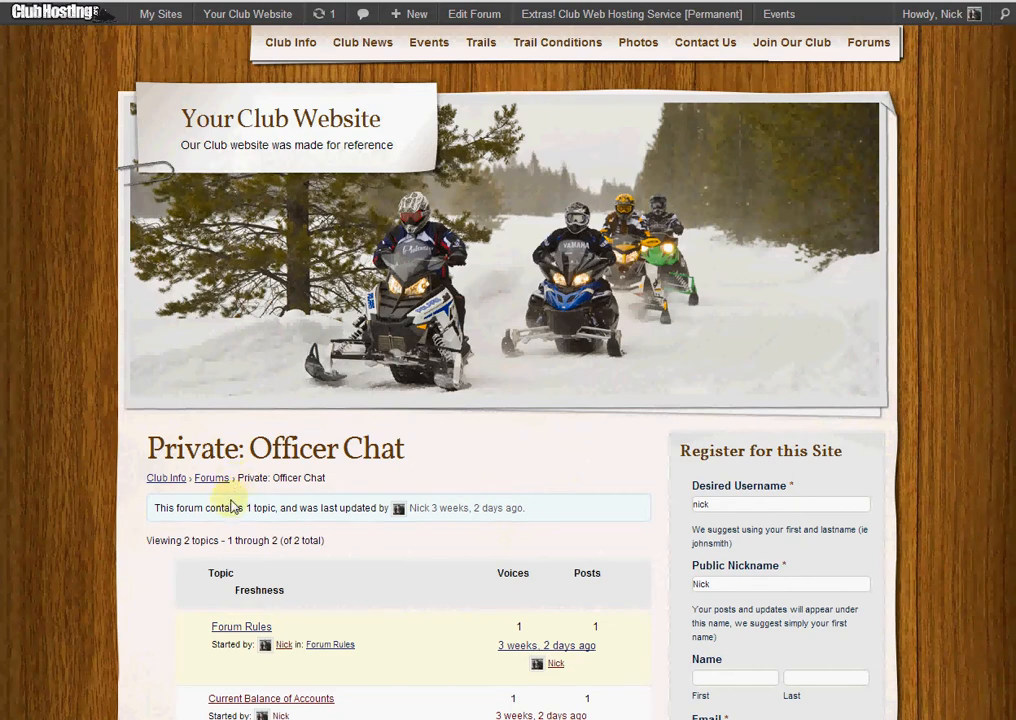
mouse_move(230, 660)
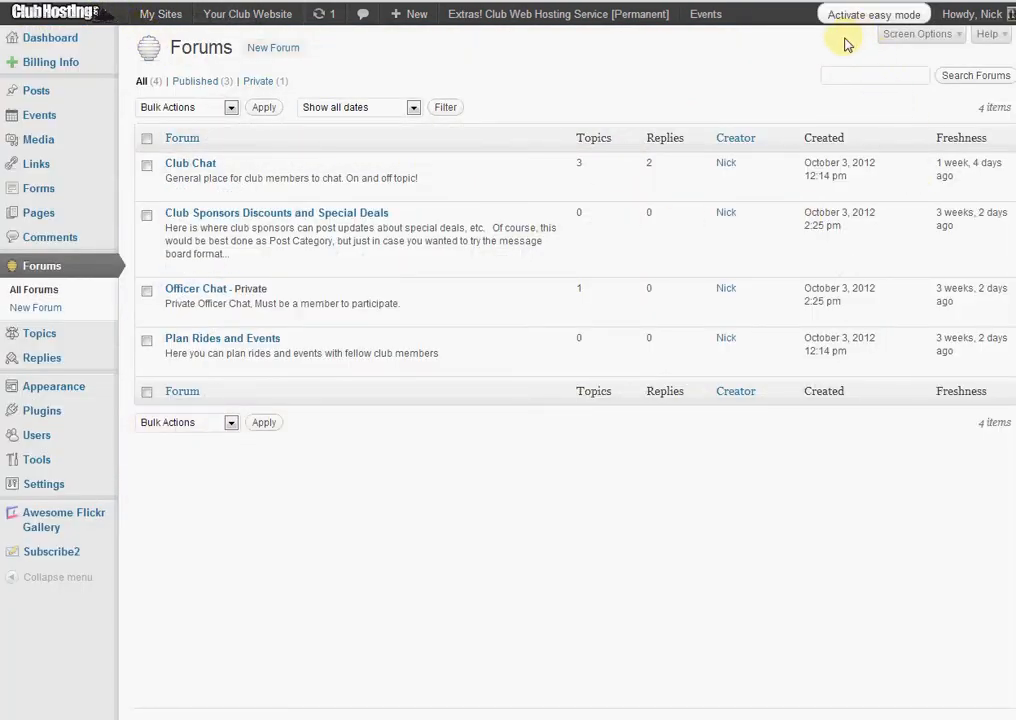
mouse_move(200, 254)
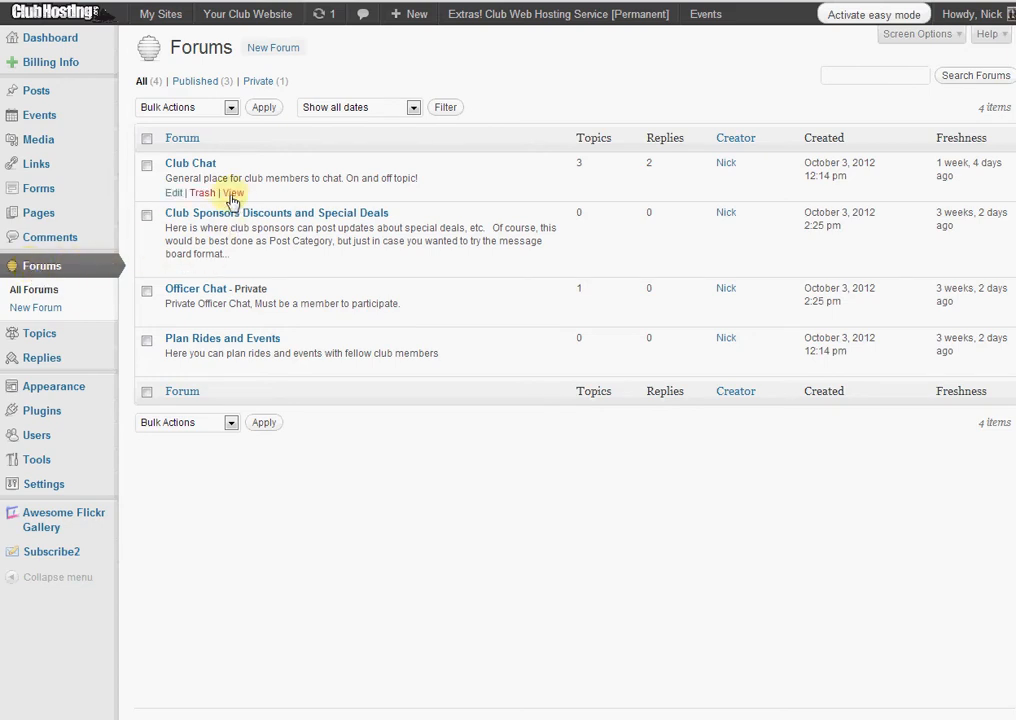
mouse_move(197, 166)
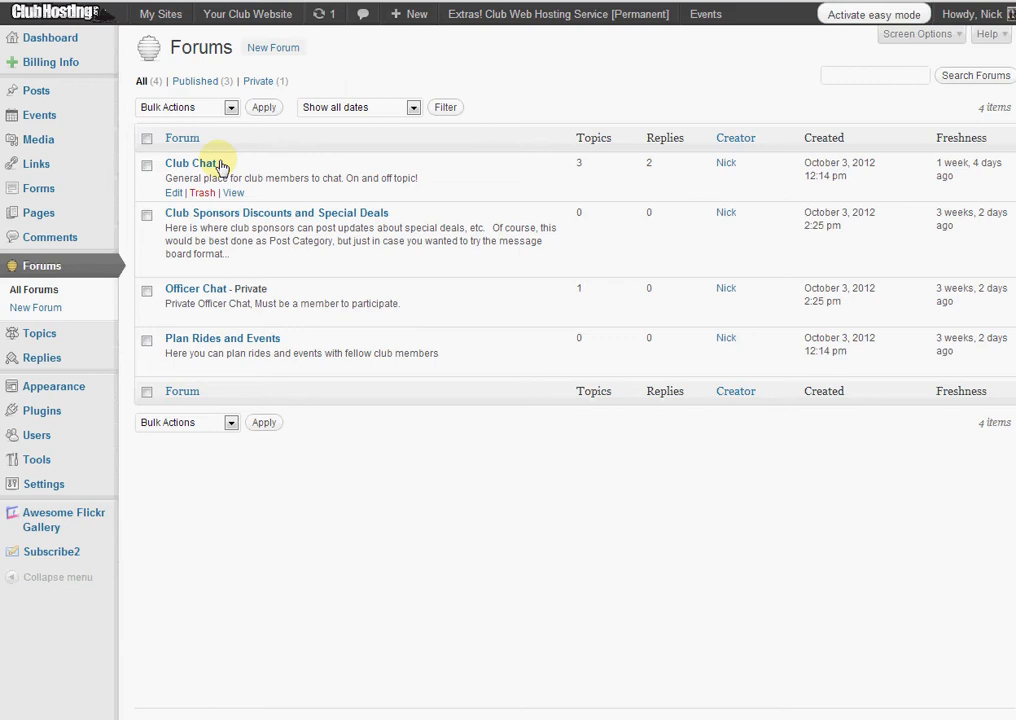
mouse_move(196, 288)
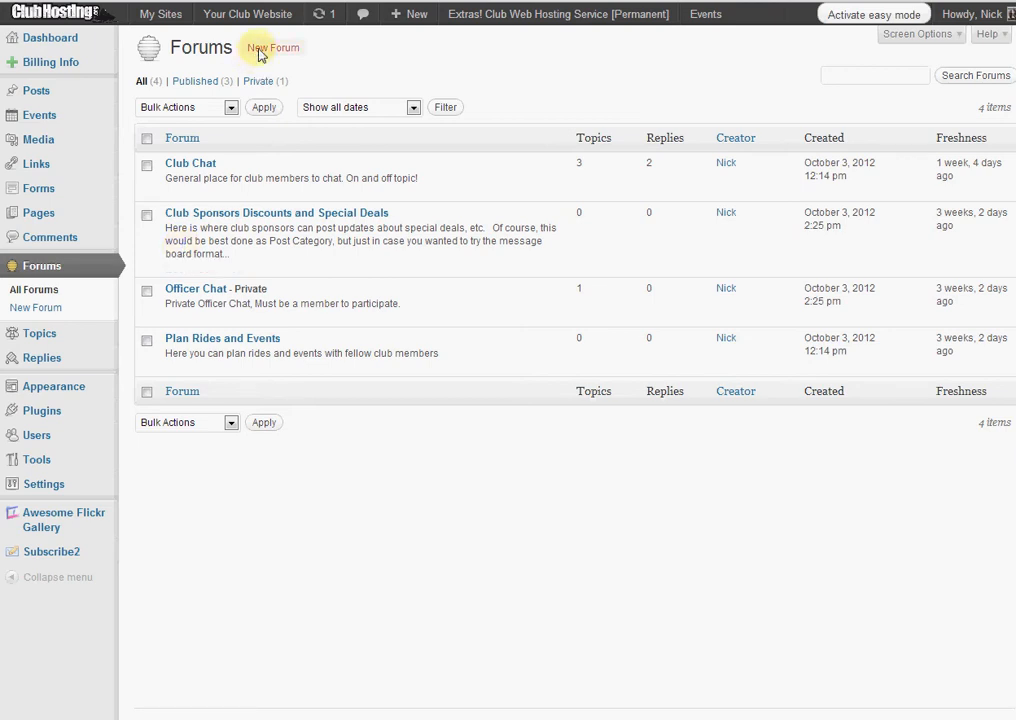
- Review the new forum's Parent and Type choices, then go to All Topics
click(271, 47)
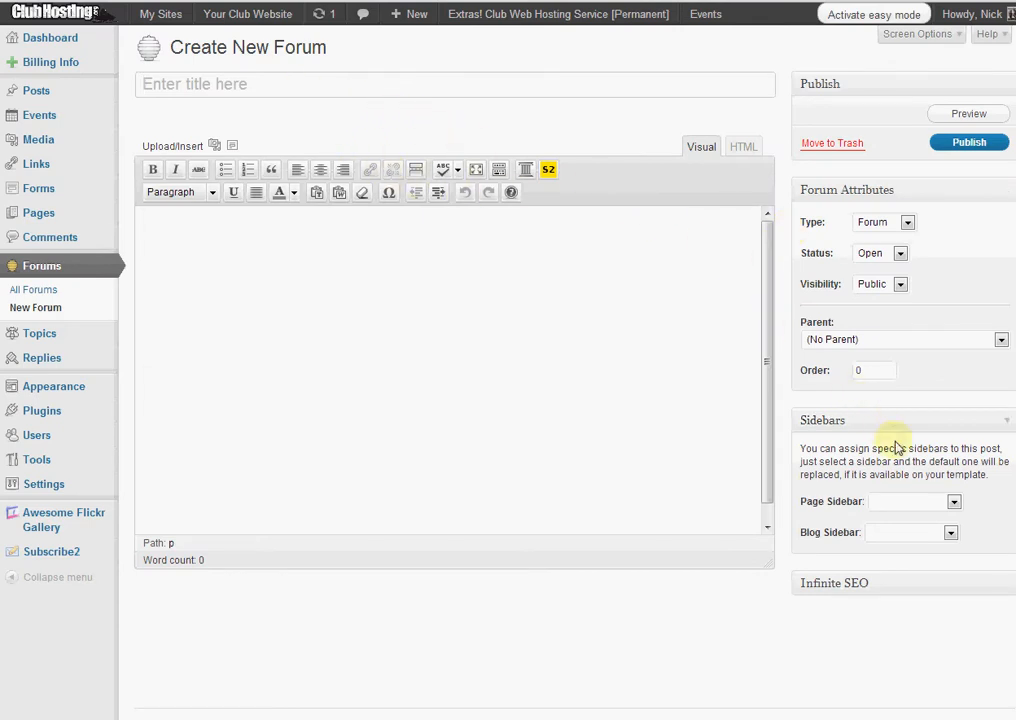
mouse_move(867, 340)
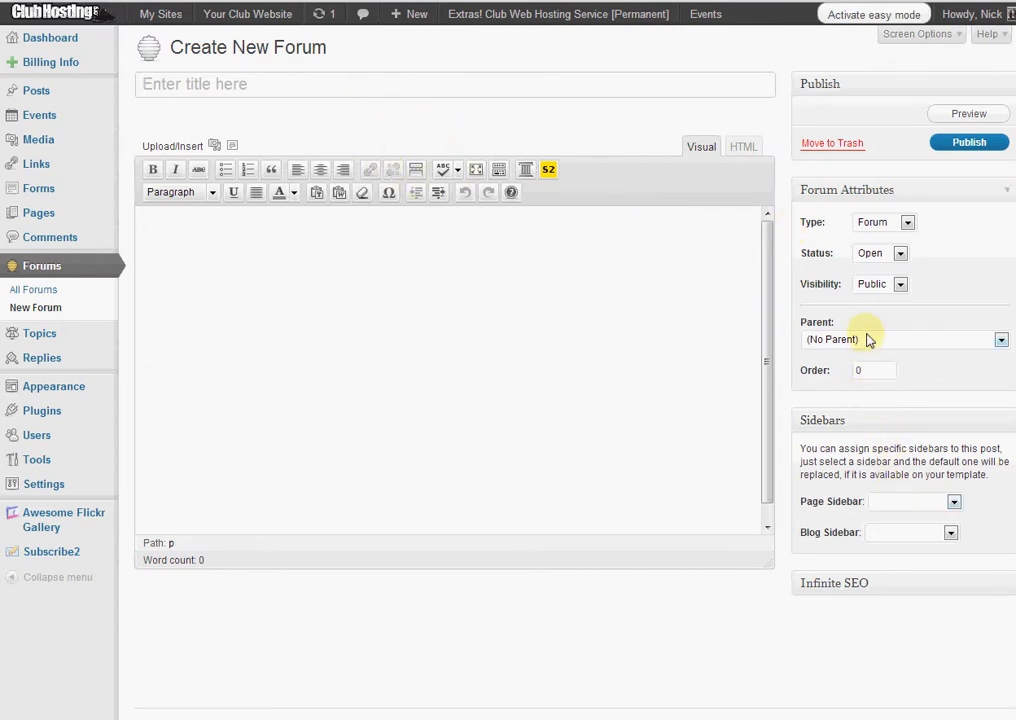
click(1001, 340)
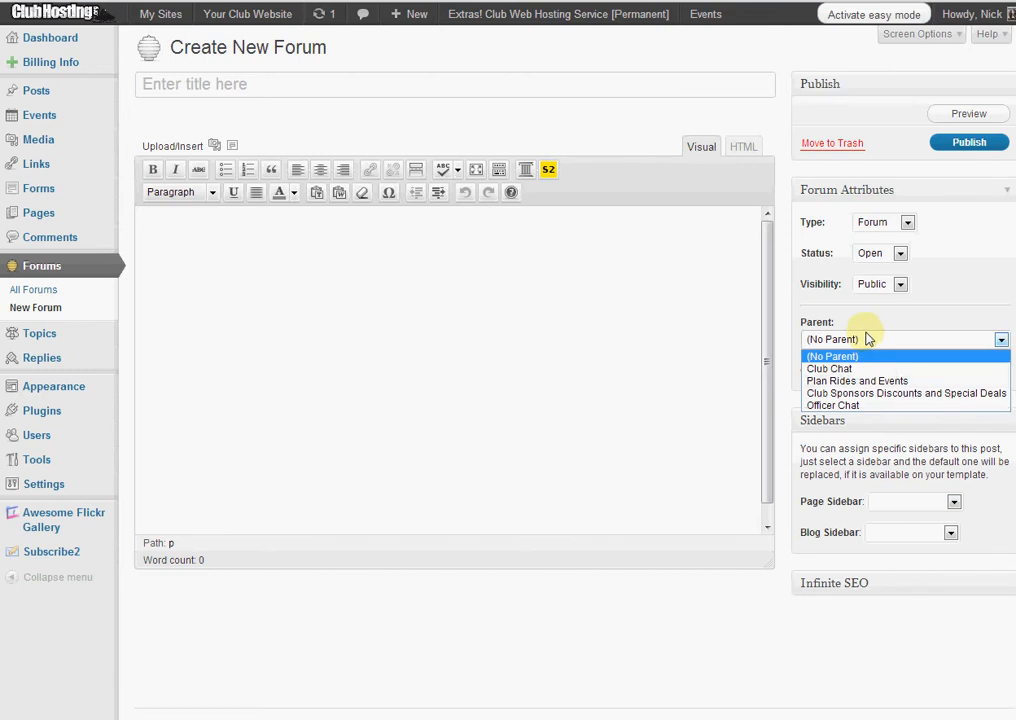
mouse_move(965, 253)
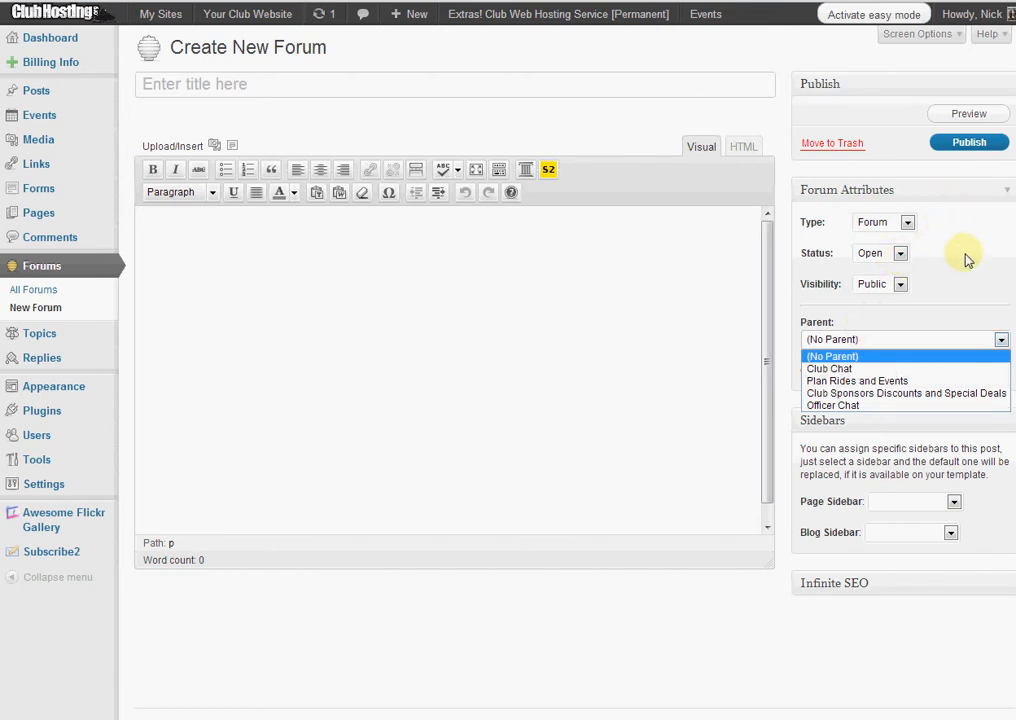
mouse_move(915, 253)
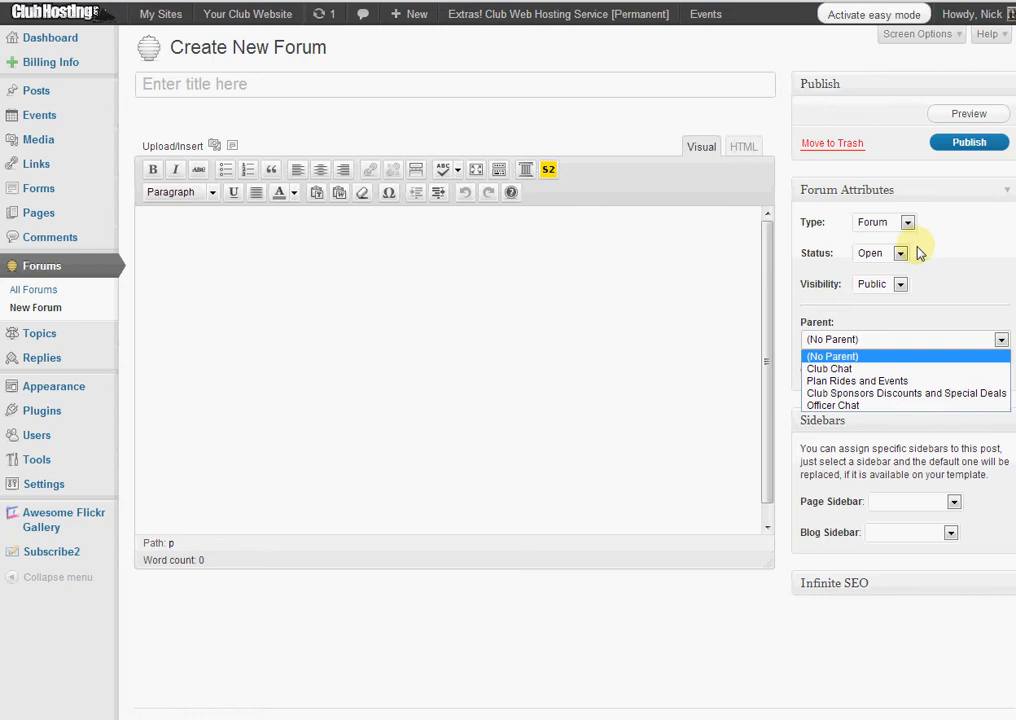
click(905, 222)
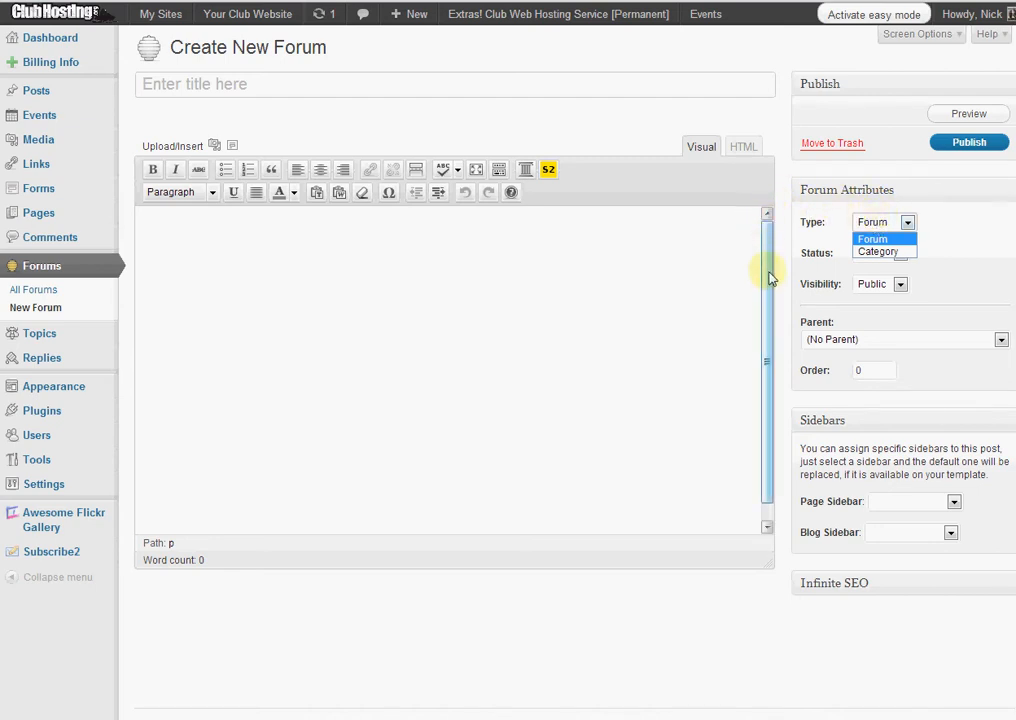
mouse_move(620, 221)
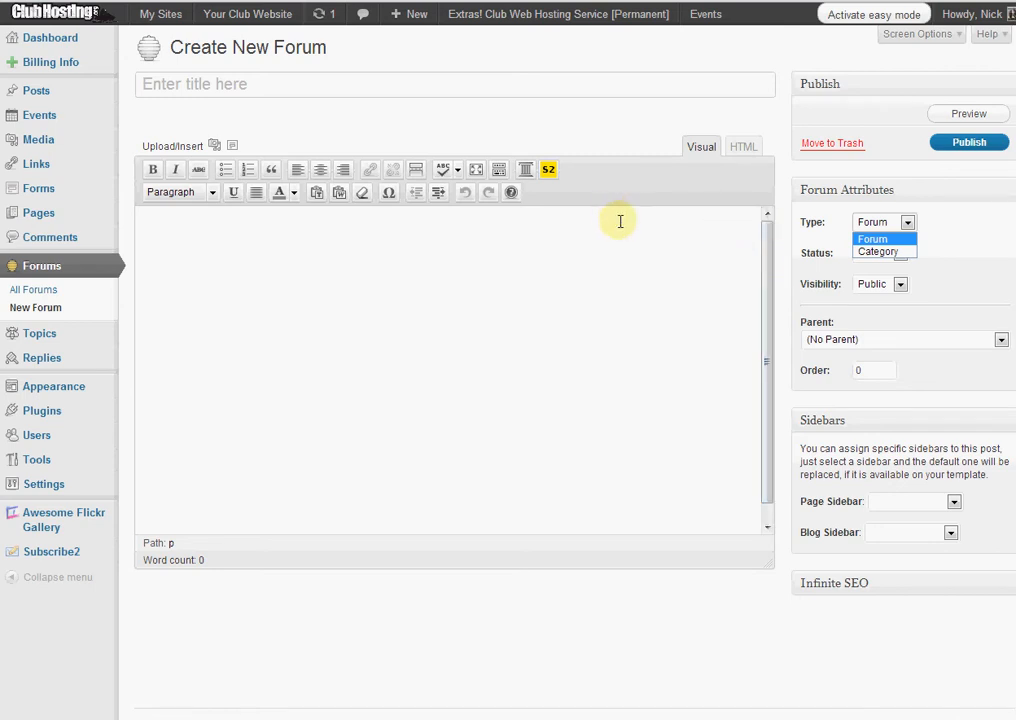
mouse_move(40, 333)
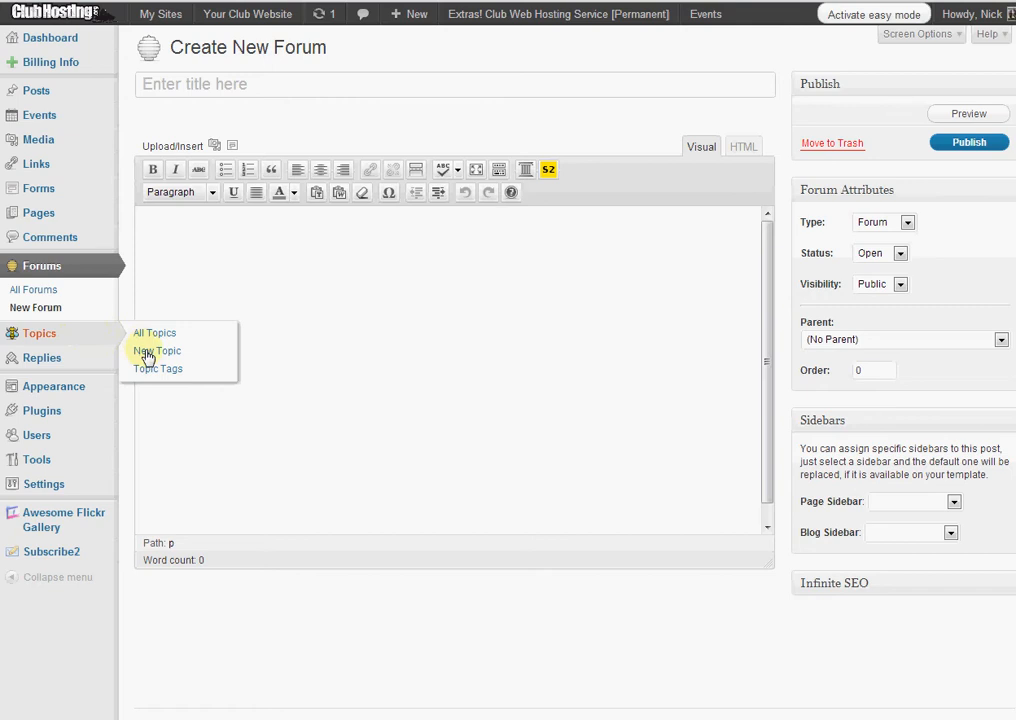
click(154, 332)
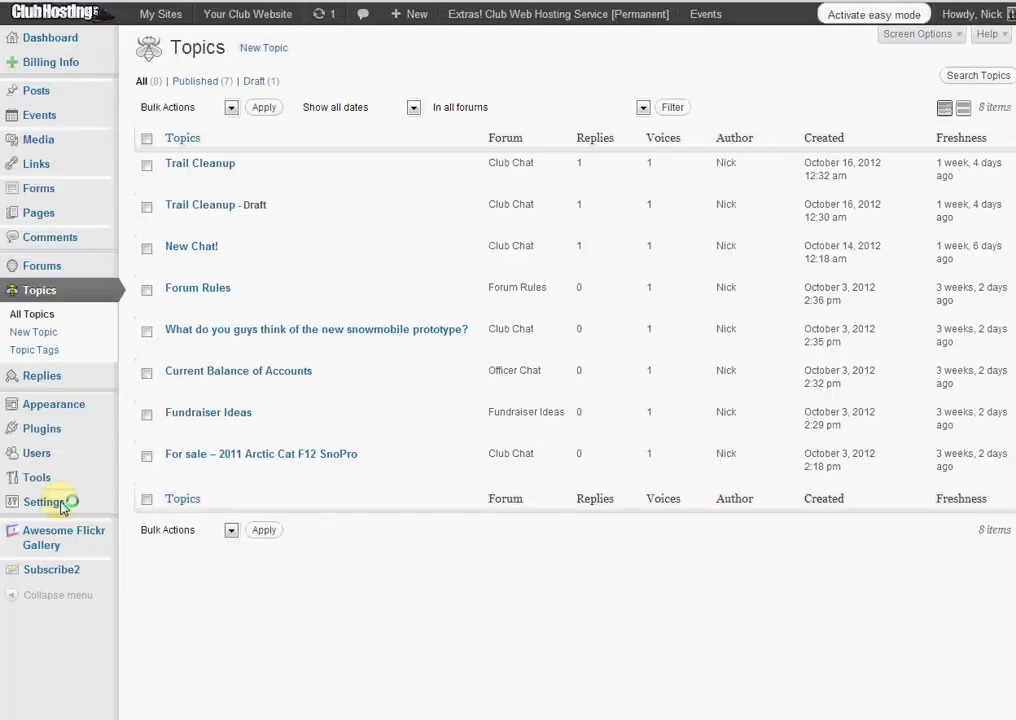
- Open Settings > Forums and scroll to the archive slugs ('message-board' base)
click(43, 501)
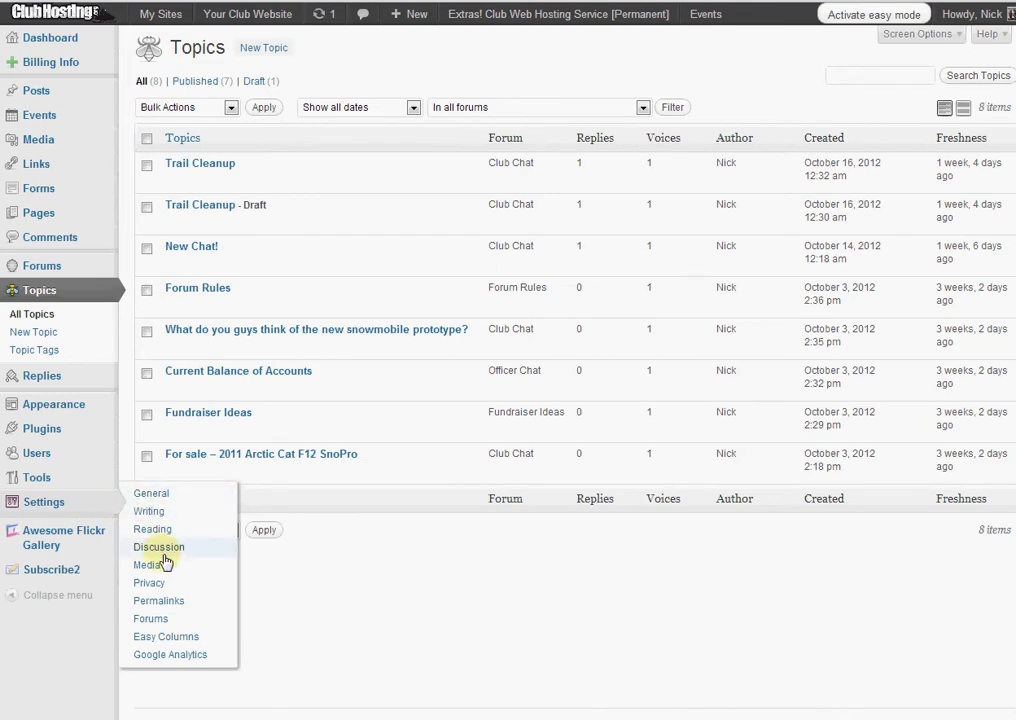
mouse_move(152, 618)
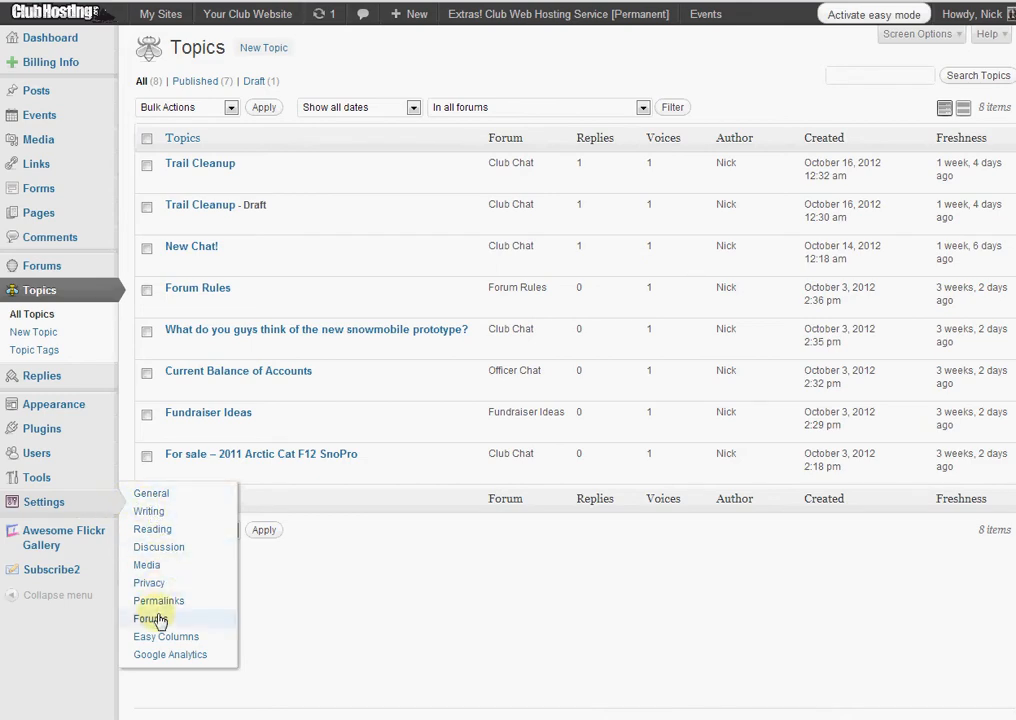
click(152, 618)
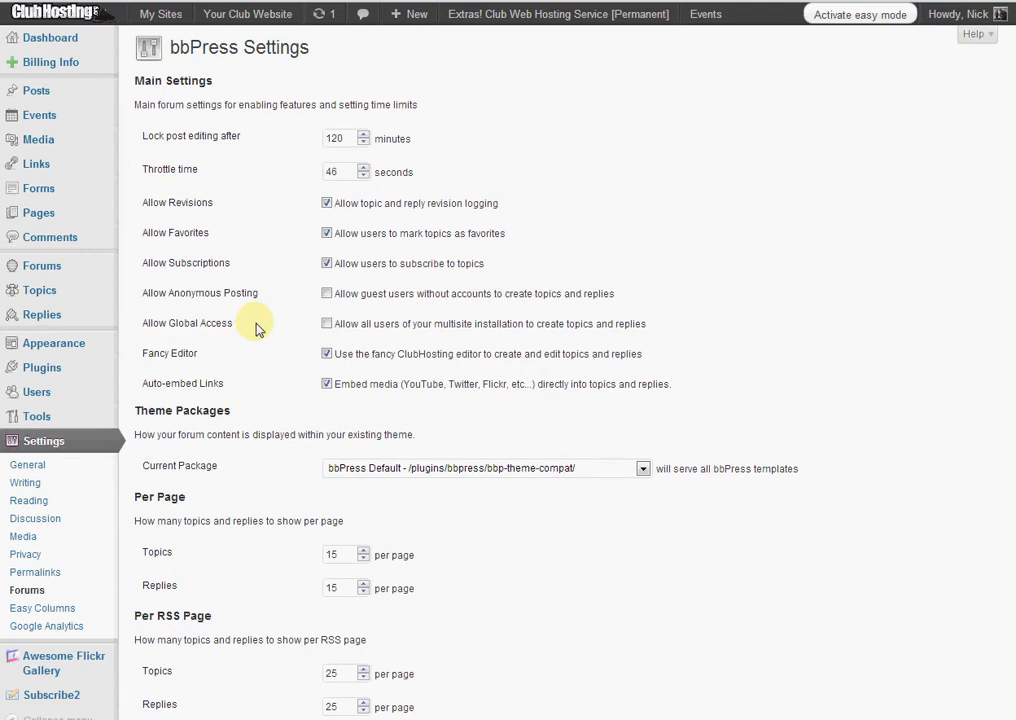
mouse_move(293, 280)
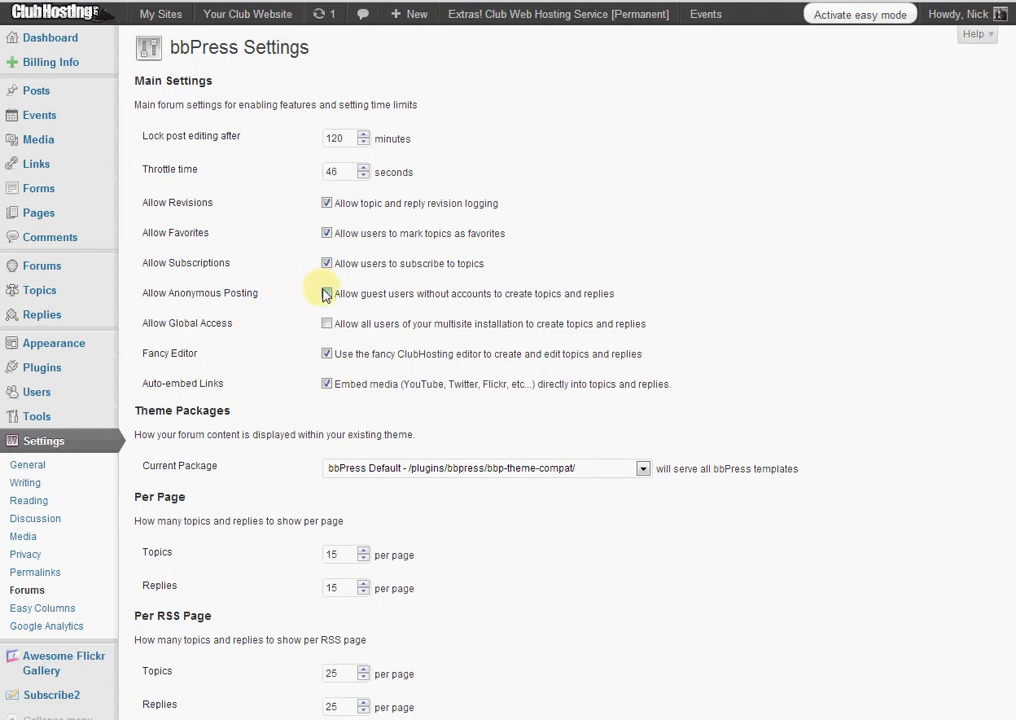
scroll(down, 3)
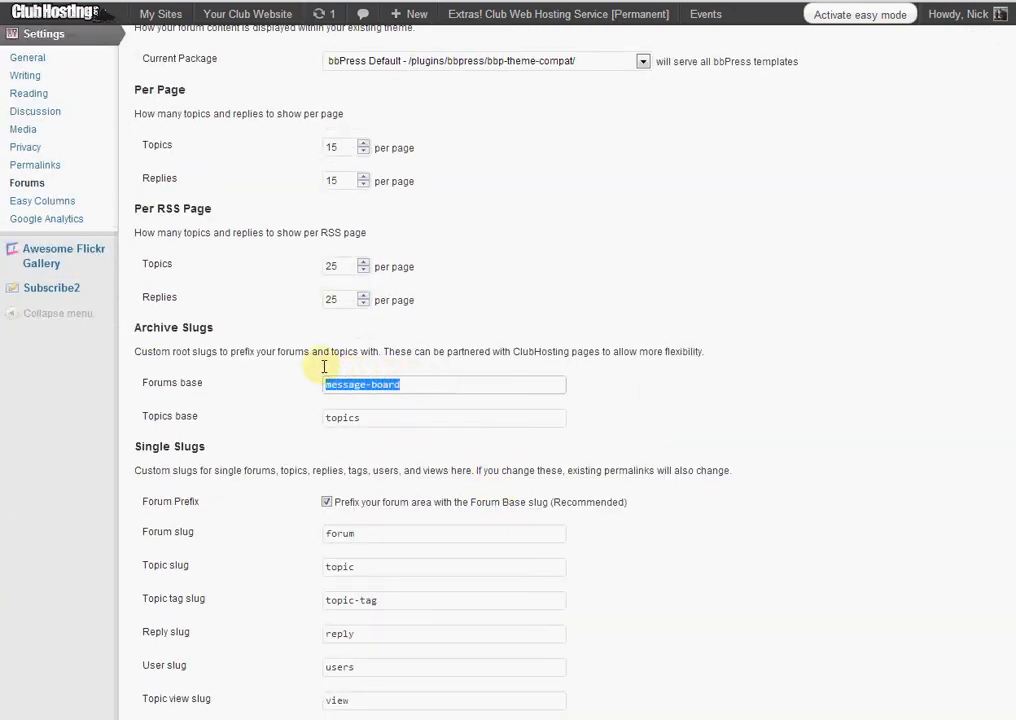
mouse_move(318, 368)
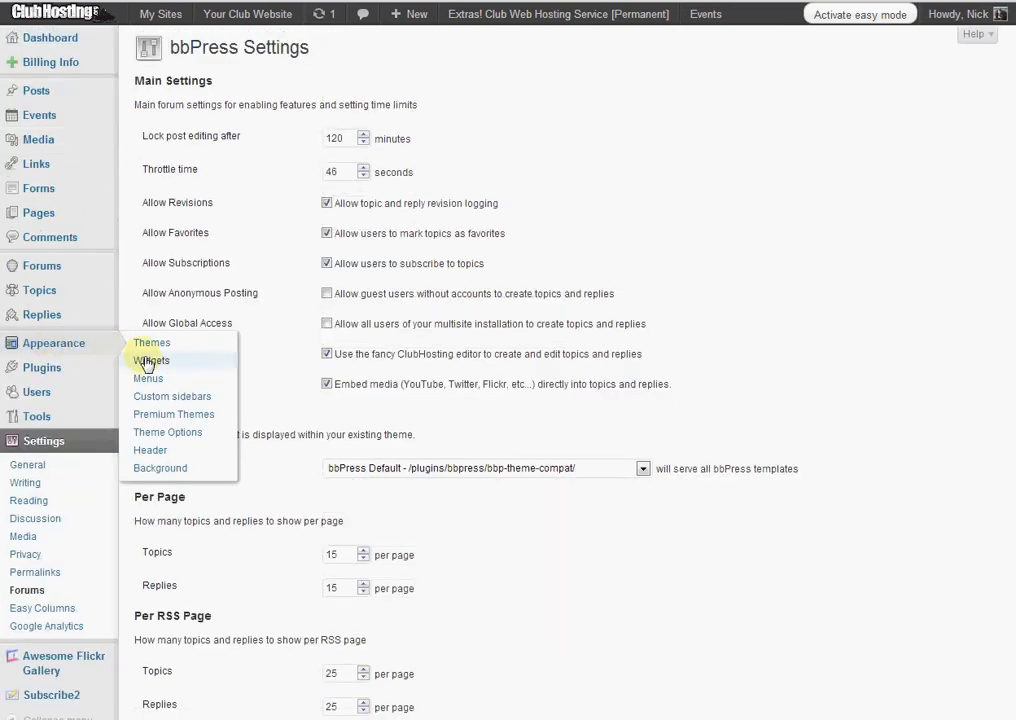
- Open Appearance > Widgets to see the bbPress widgets and Forums sidebar
click(152, 361)
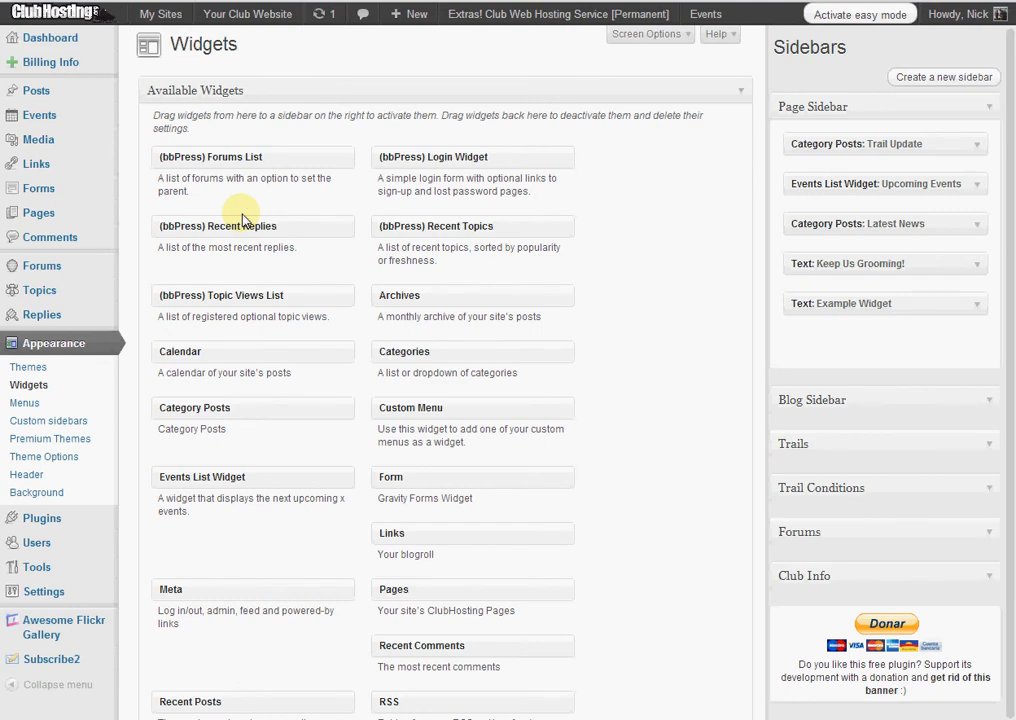
mouse_move(283, 296)
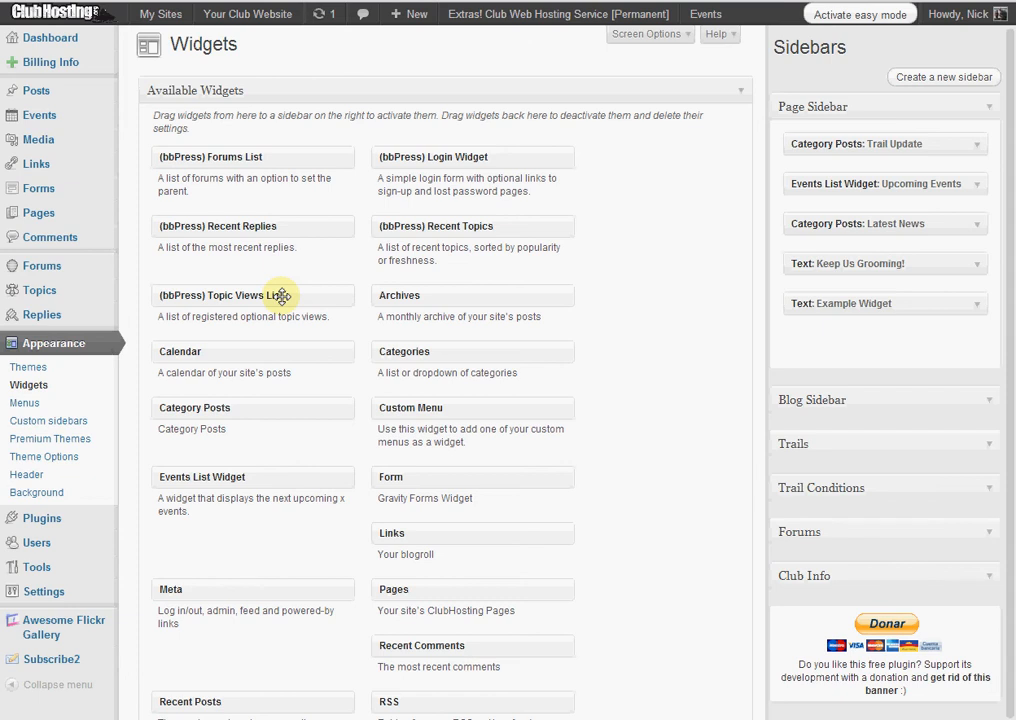
mouse_move(216, 277)
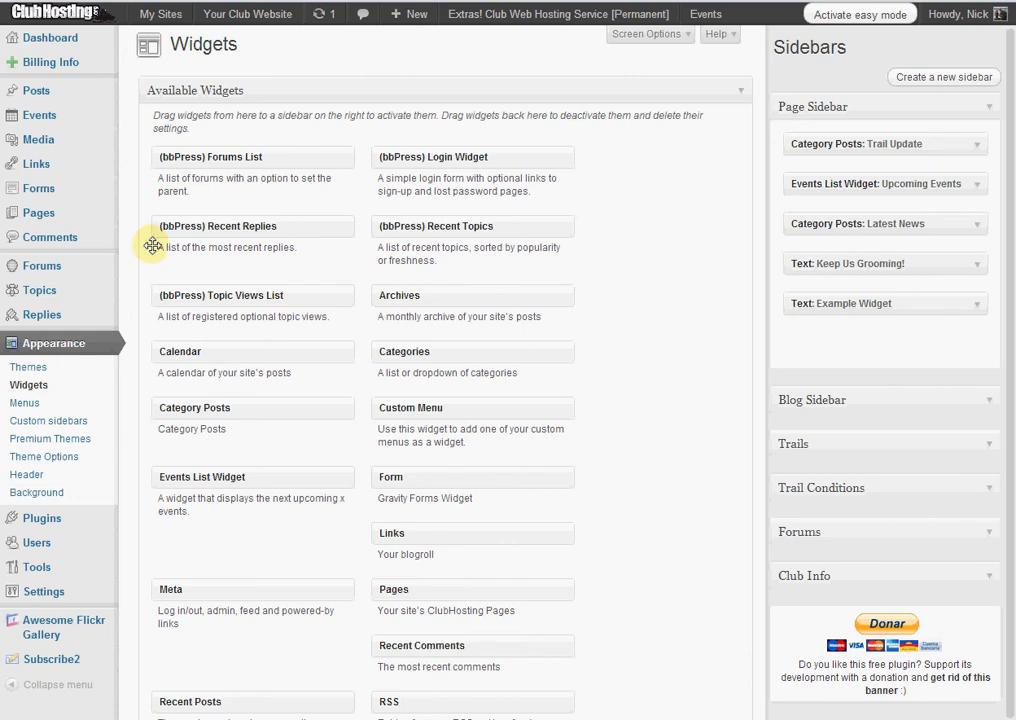
mouse_move(145, 248)
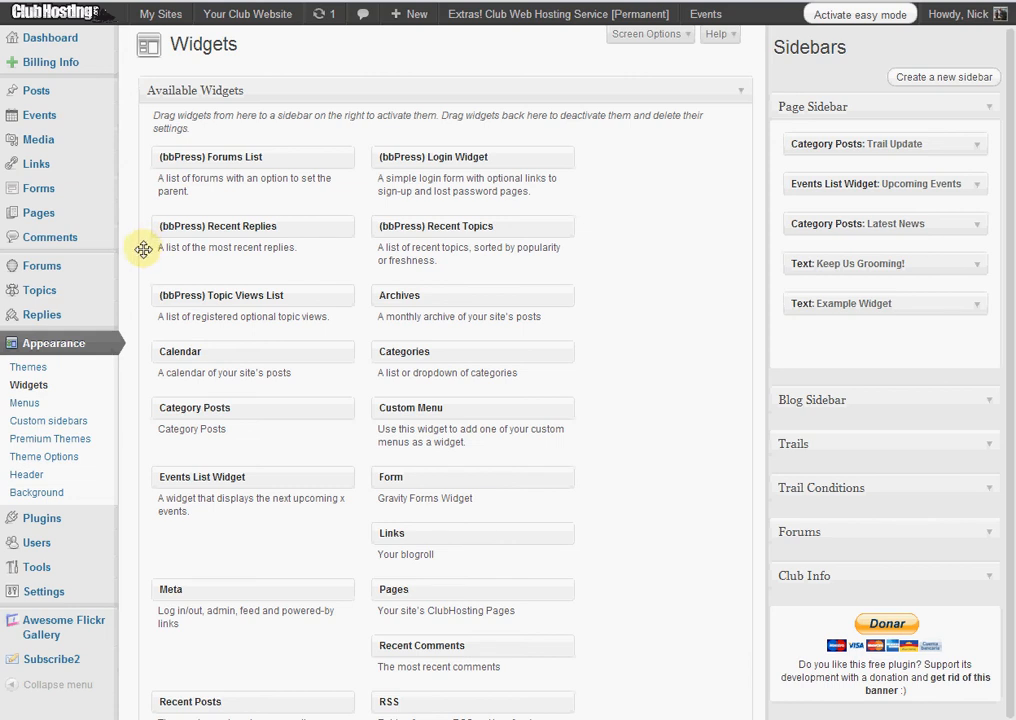
mouse_move(143, 249)
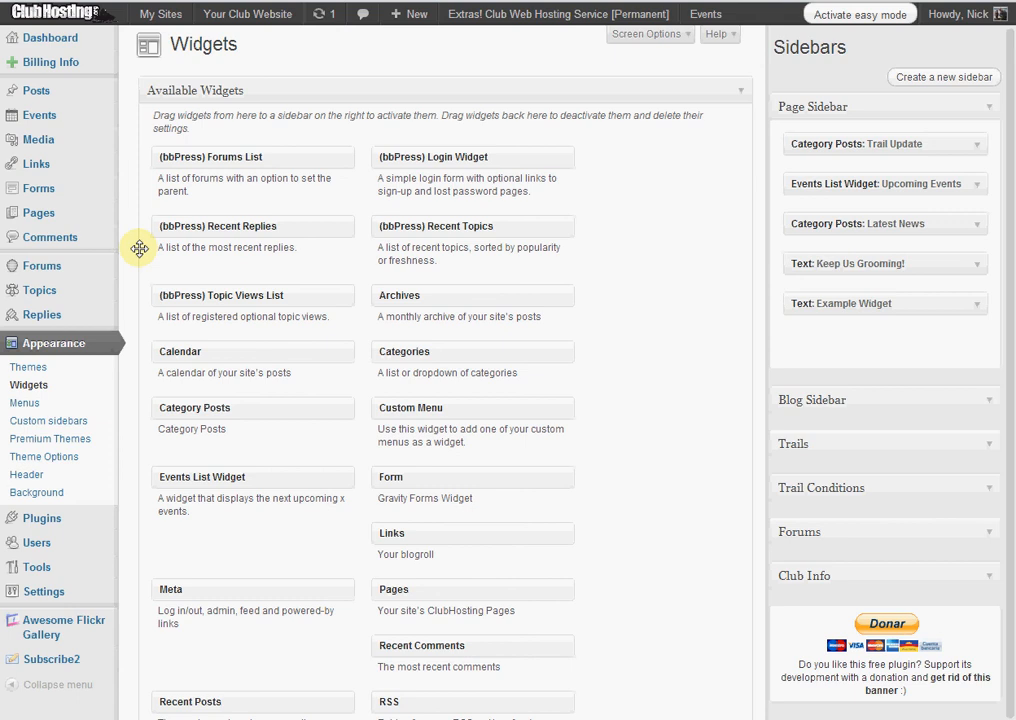
mouse_move(134, 243)
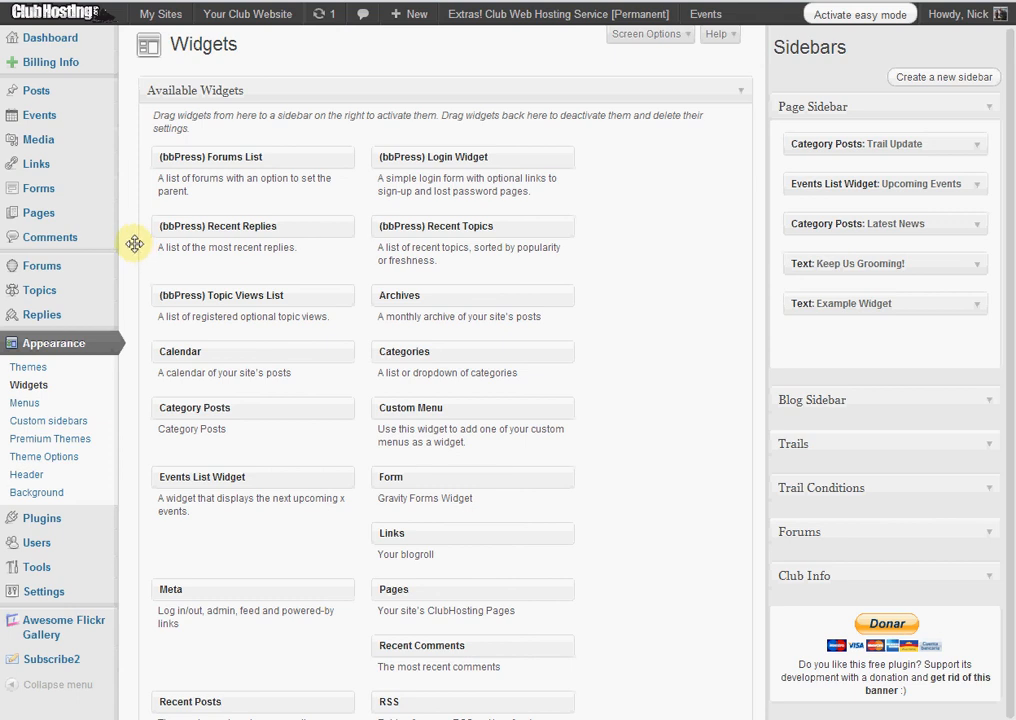